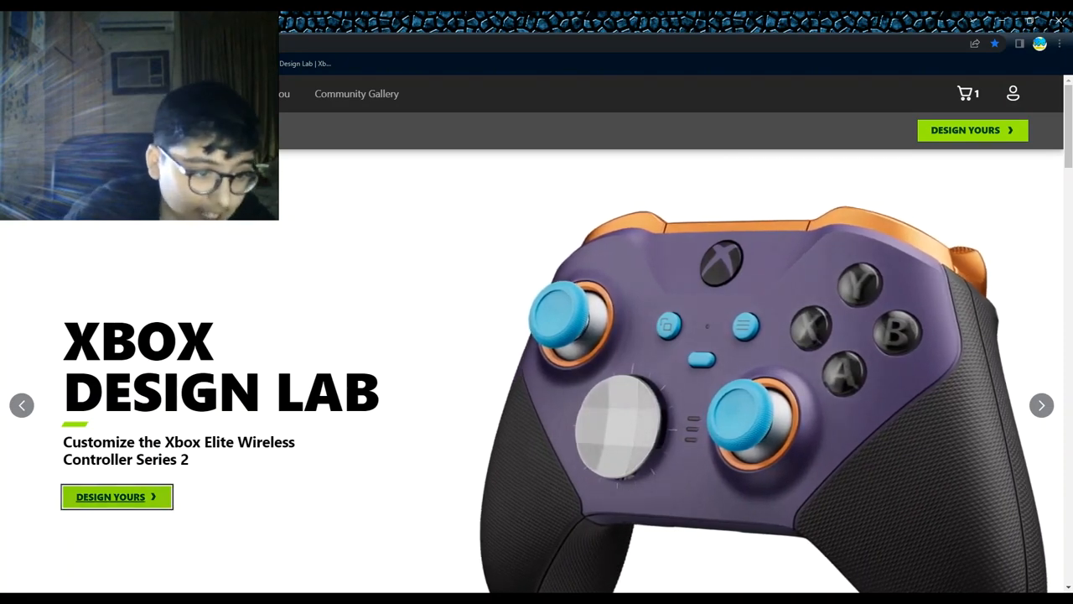
Step: Start designing an Elite Series 2 controller from the Design Lab landing page
click(117, 496)
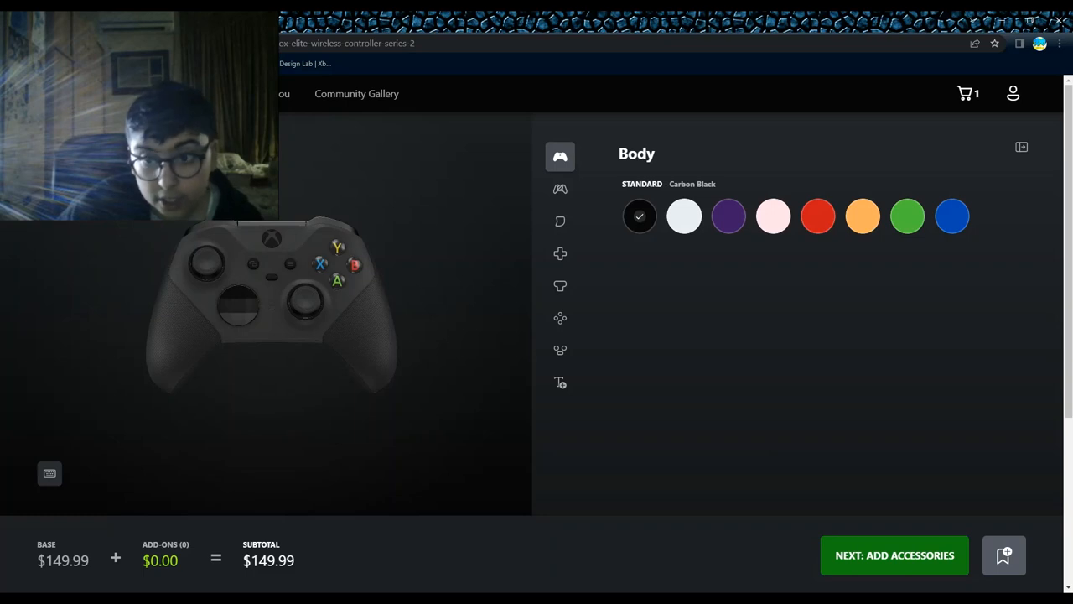
Step: Preview white, purple, pink, red and orange bodies, then settle on Velocity Green
click(685, 215)
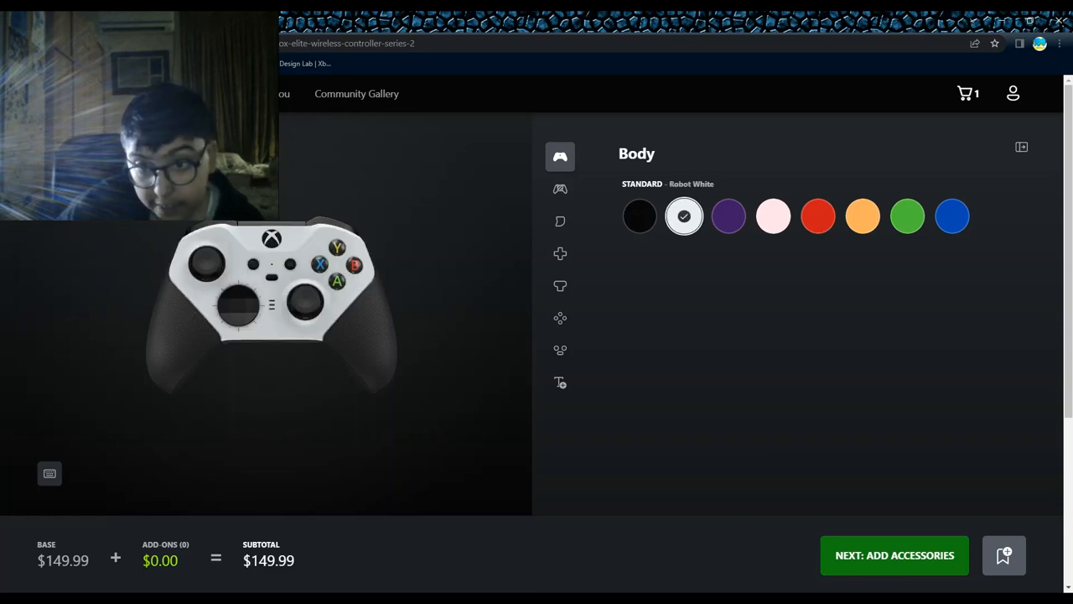
click(728, 215)
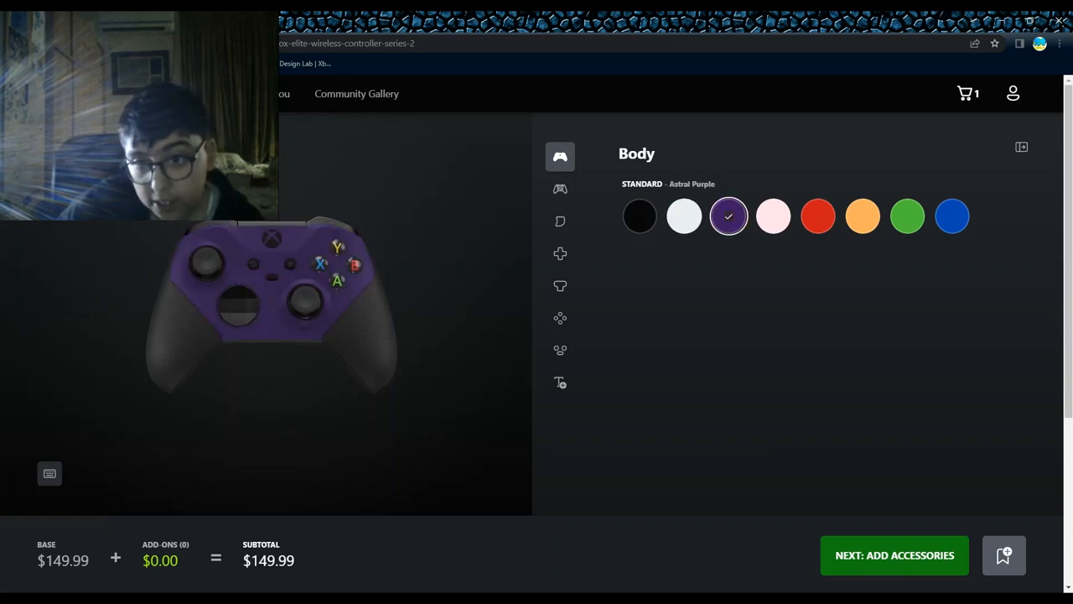
click(773, 215)
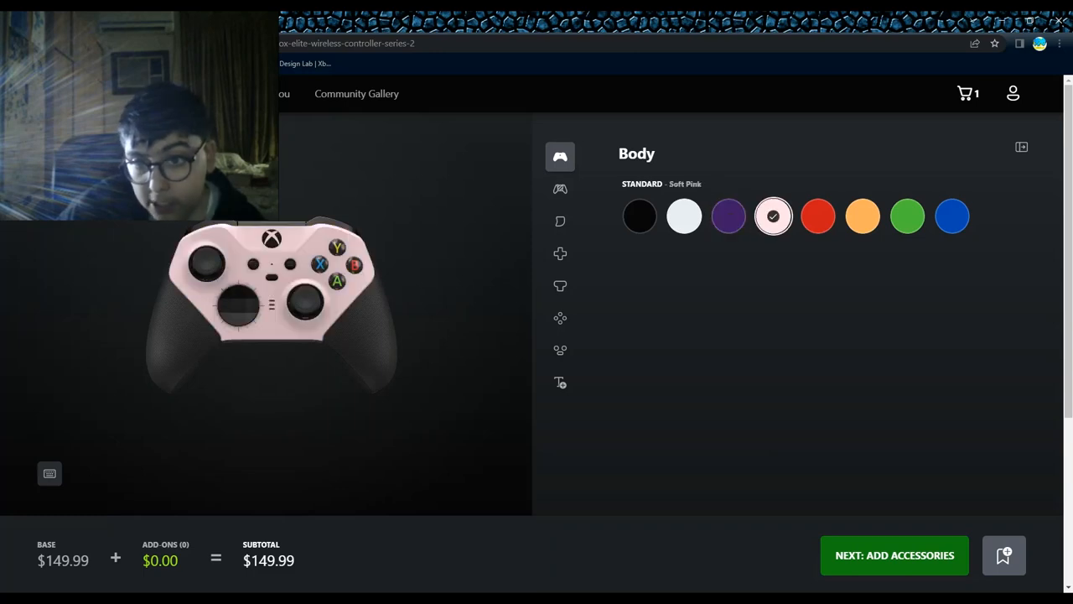
click(818, 217)
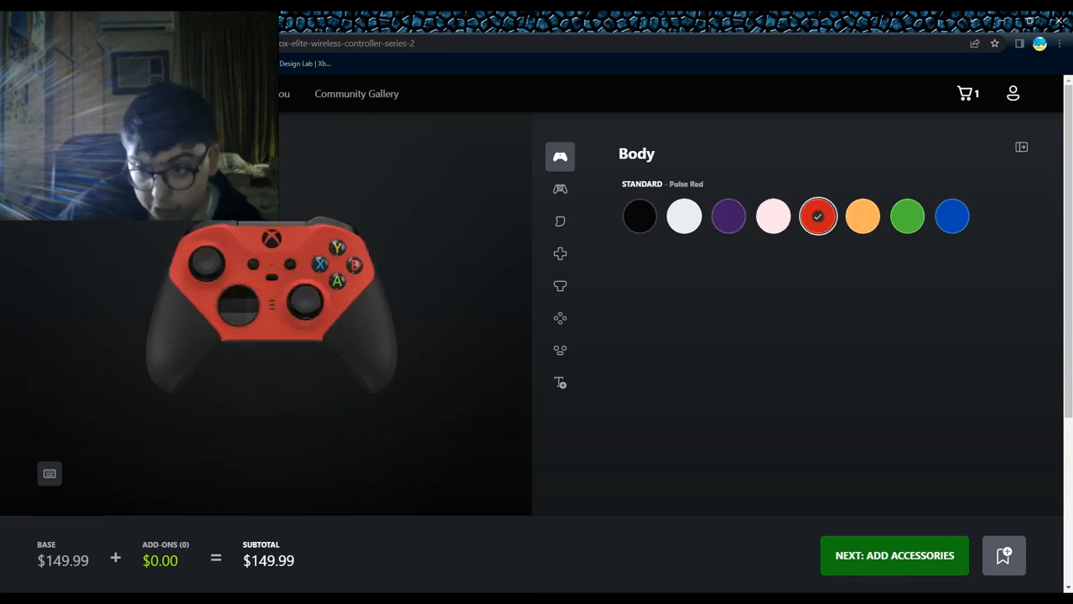
click(862, 216)
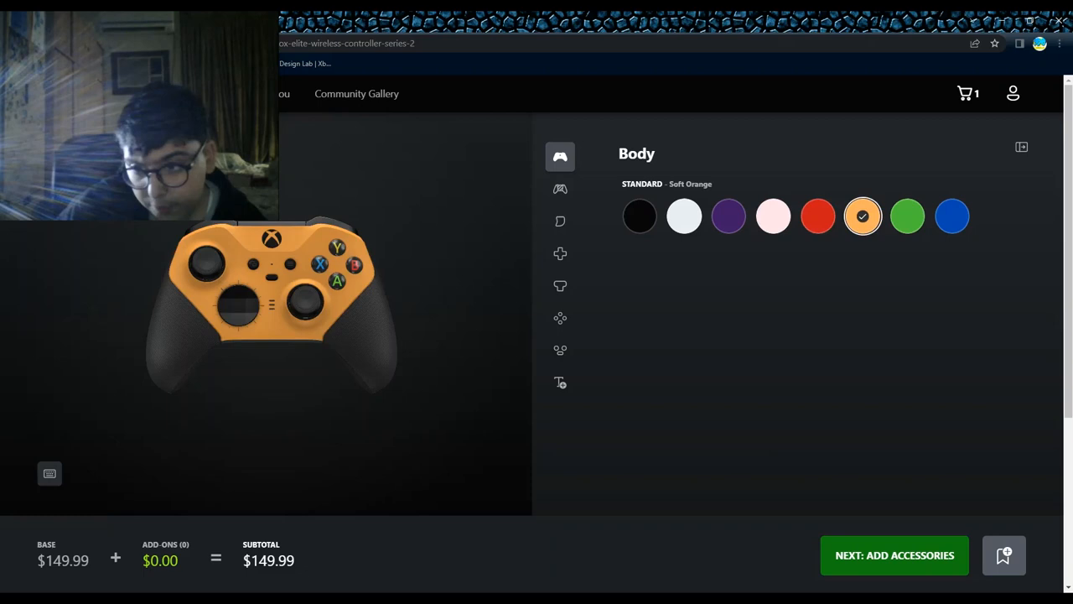
click(907, 216)
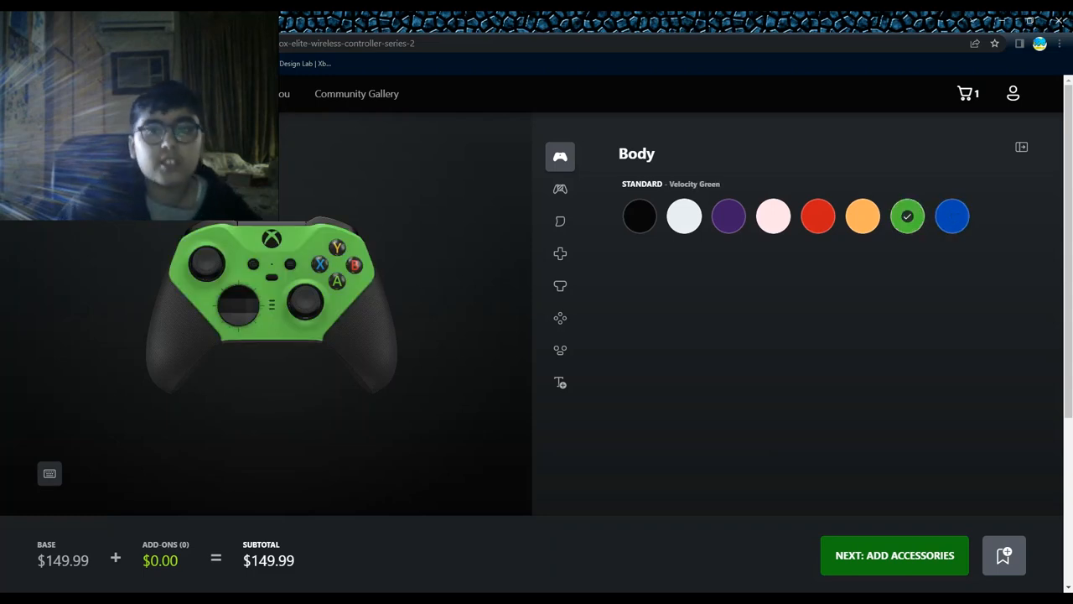
Step: Make the bumpers and triggers Desert Tan metallic
click(560, 189)
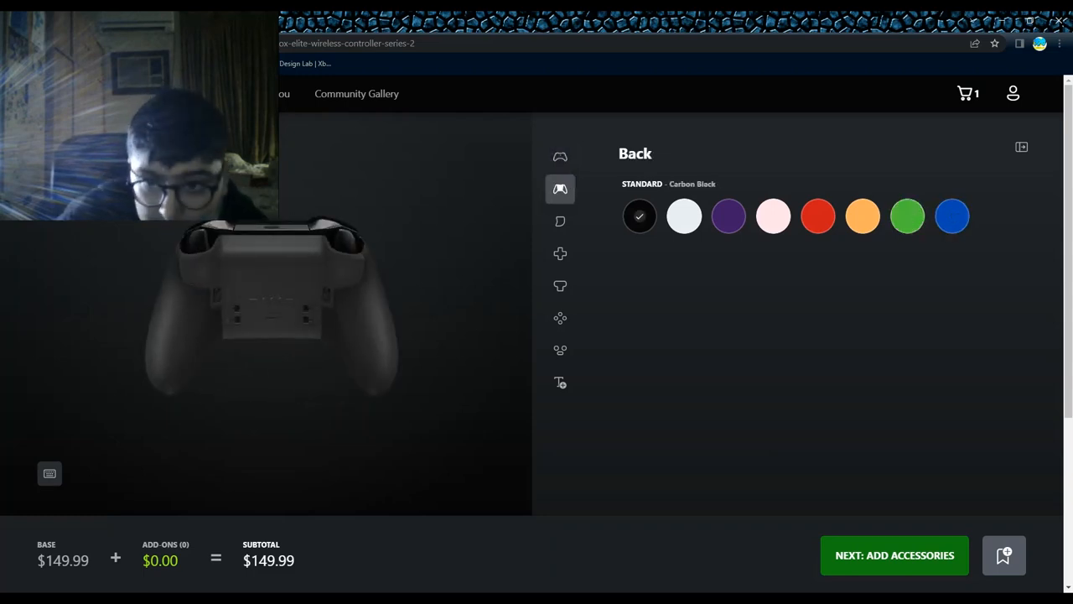
click(560, 222)
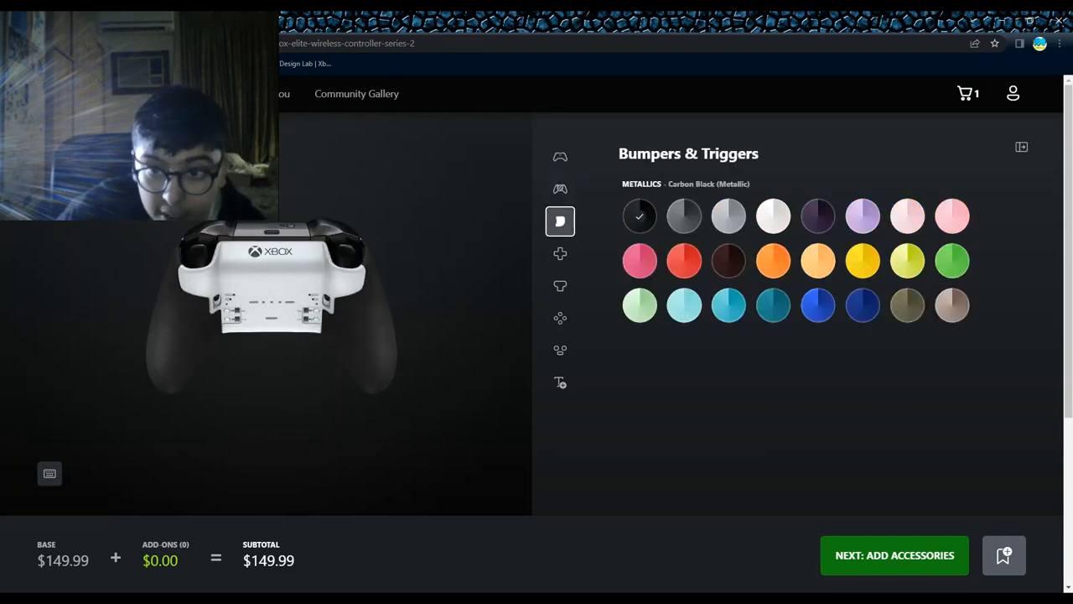
click(951, 306)
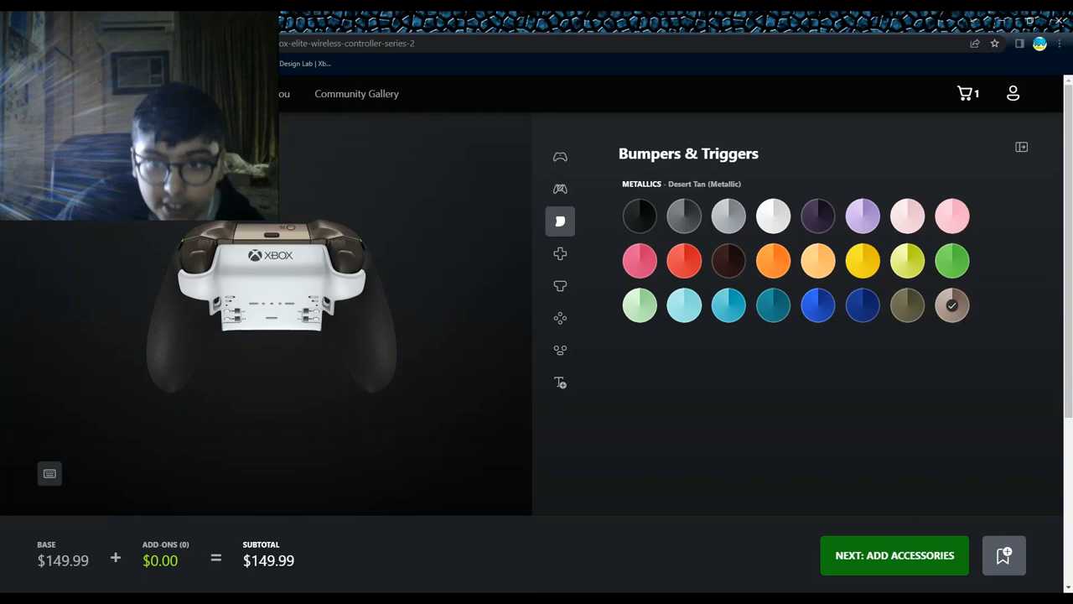
Step: Give the controller a faceted Hero Gold D-pad after briefly trying the cross style
click(561, 254)
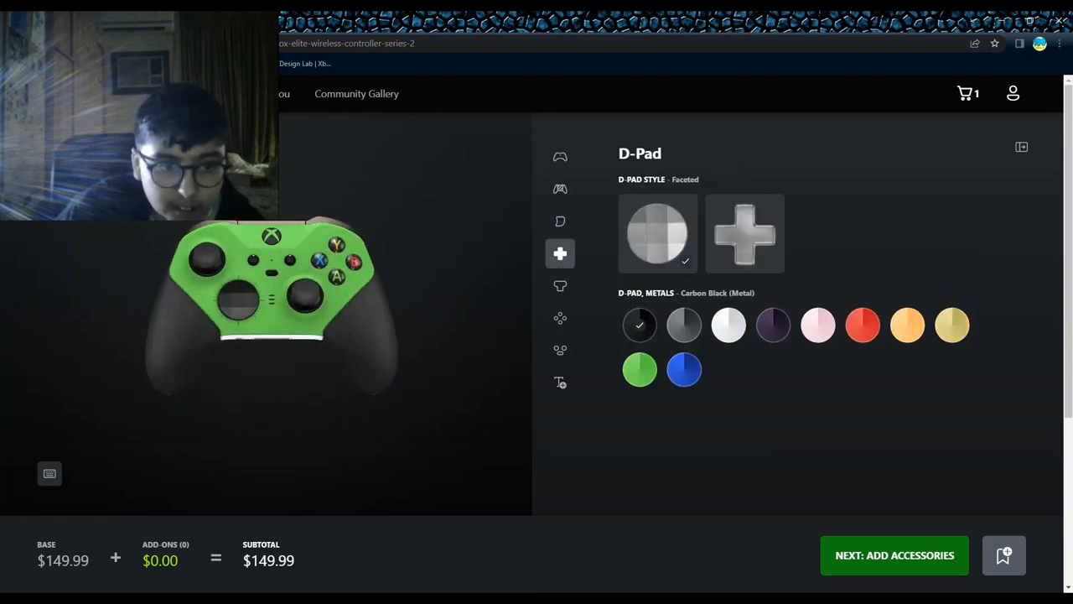
click(743, 233)
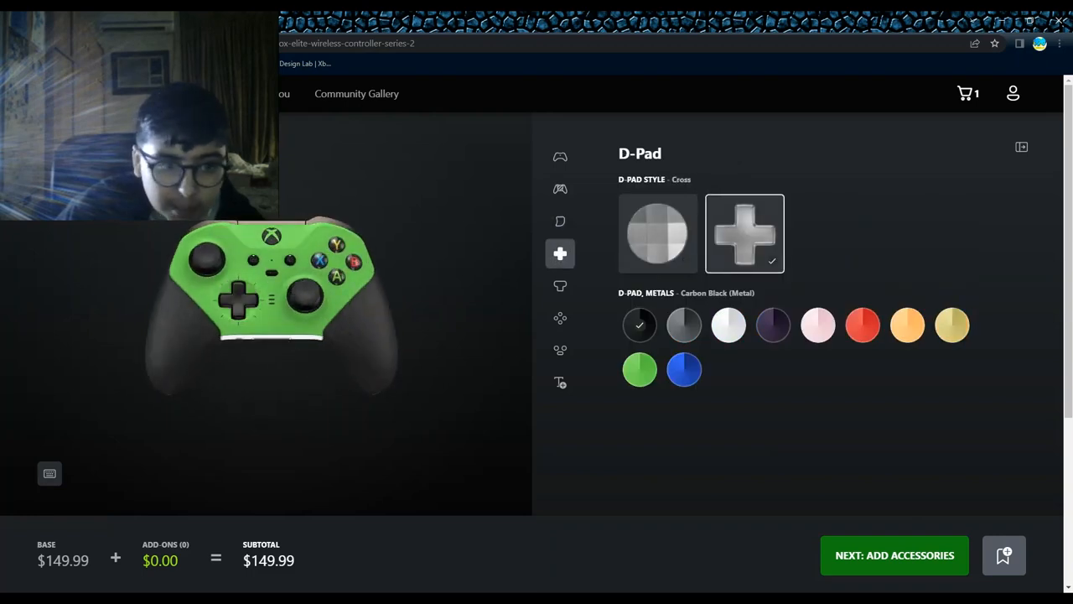
click(658, 233)
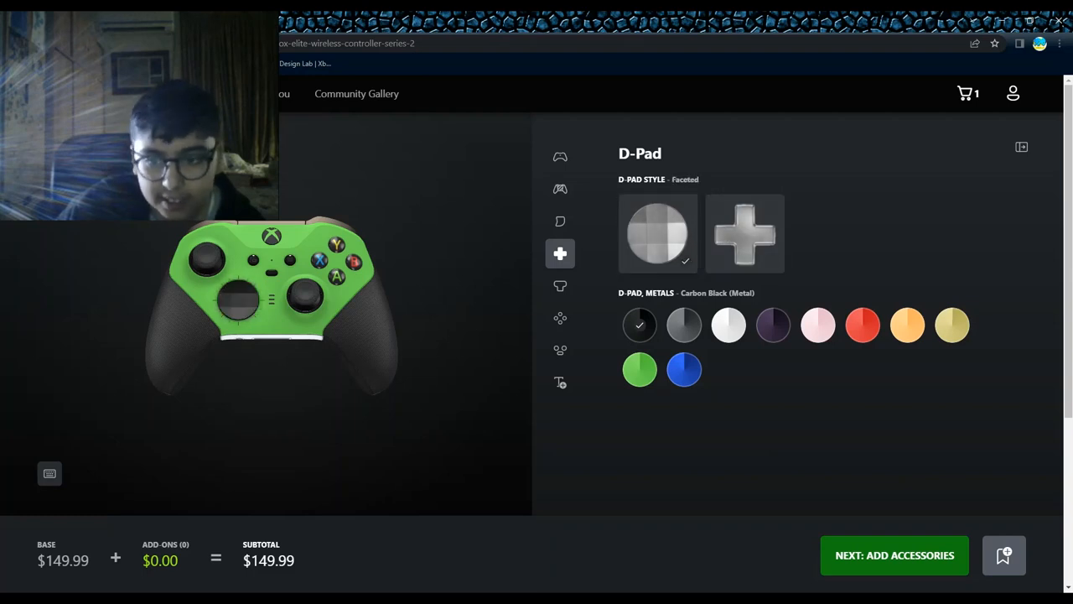
click(952, 325)
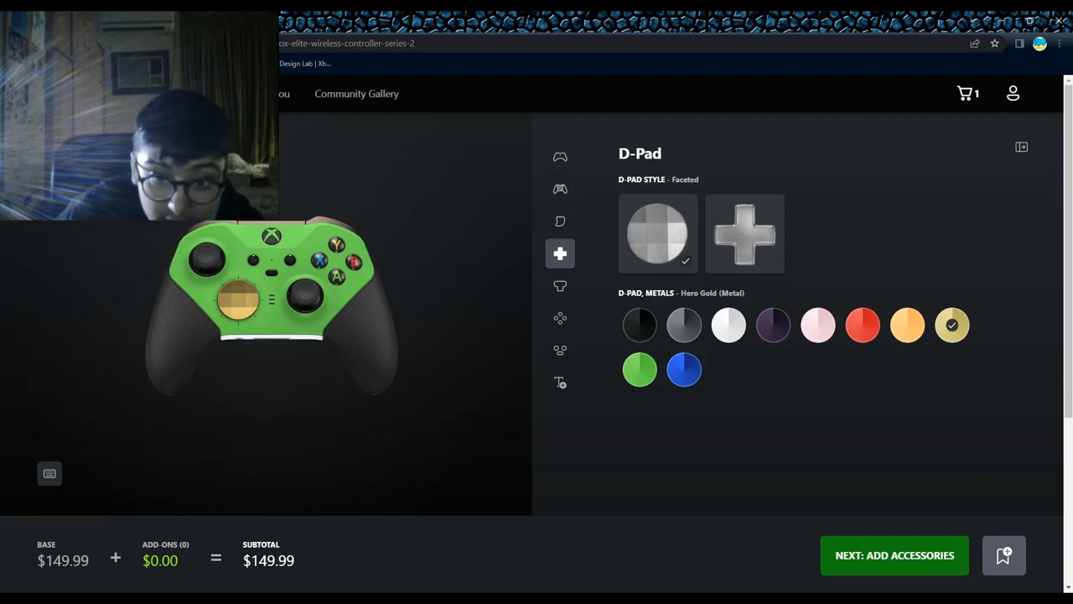
Step: Set Hero Gold thumbstick bases and Black on Colors ABXY buttons
click(561, 286)
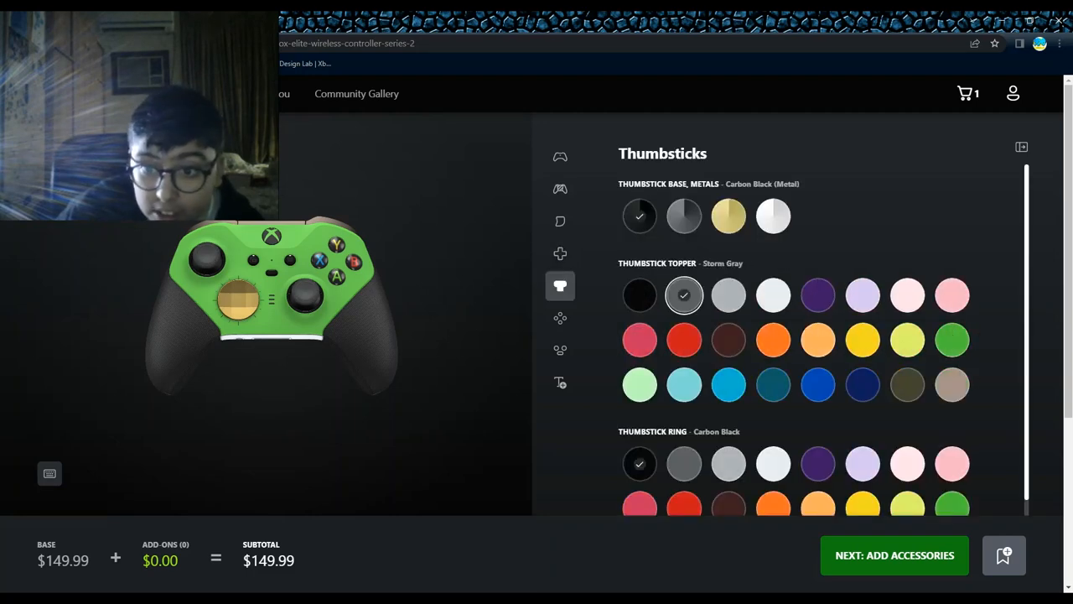
click(727, 216)
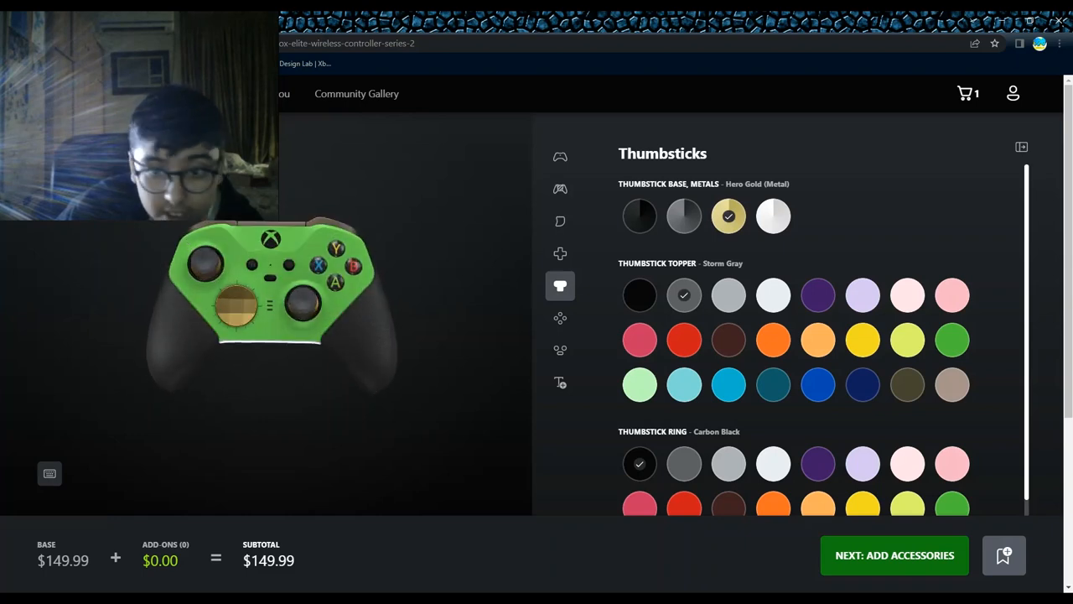
click(561, 317)
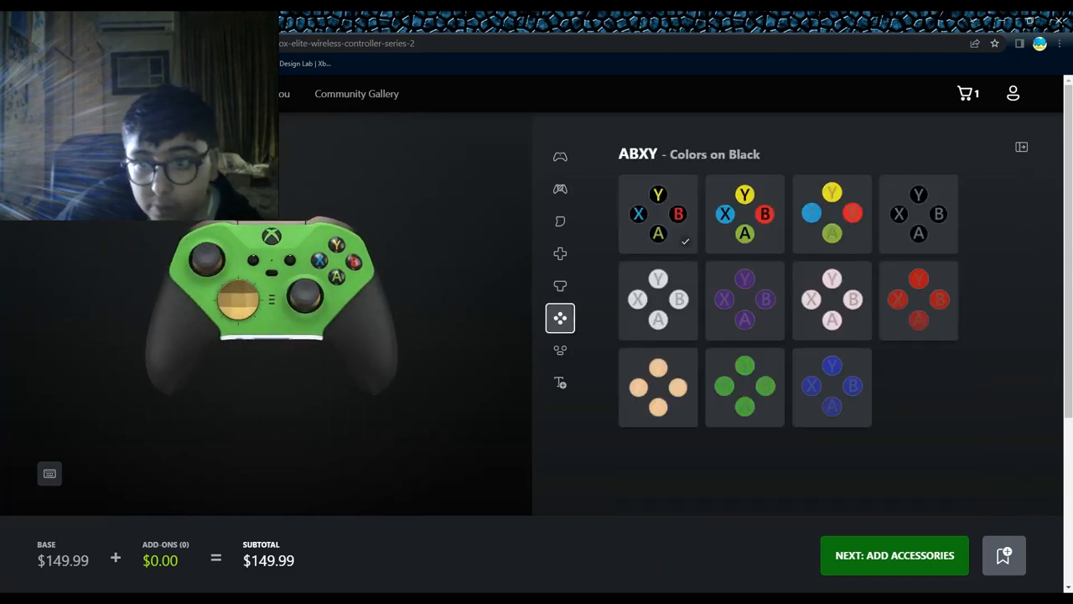
click(919, 214)
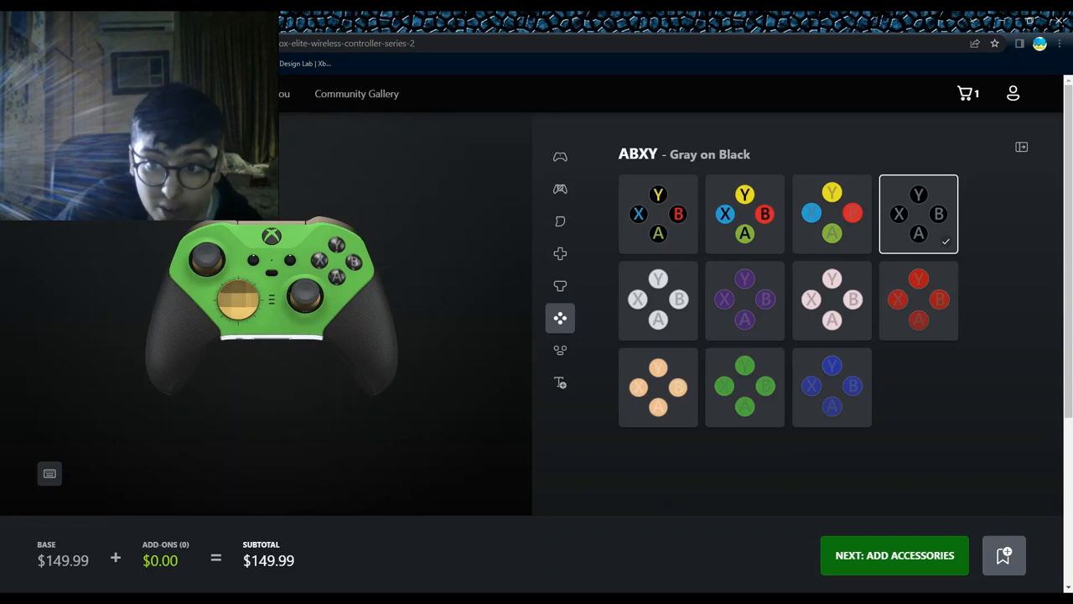
click(744, 214)
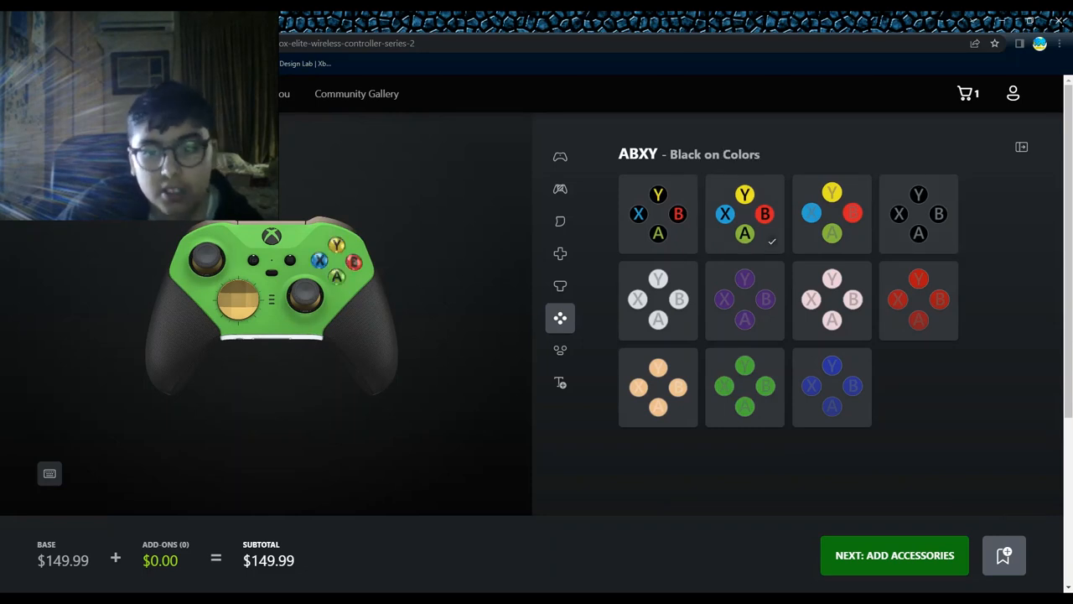
Step: Review the View/Menu/Share button colours, then revisit the Thumbsticks and D-Pad options
click(560, 350)
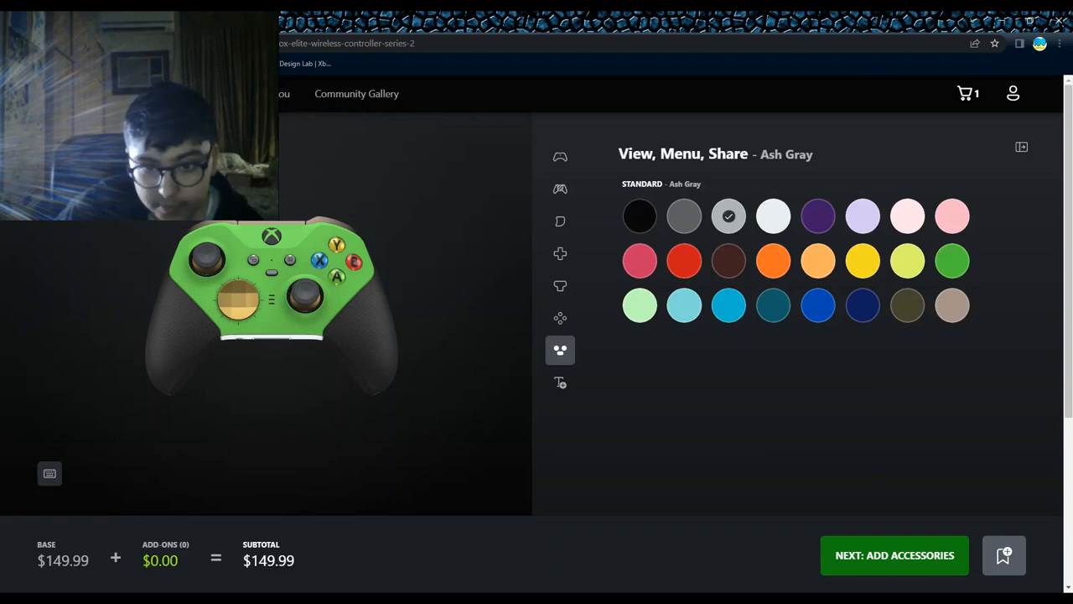
click(560, 286)
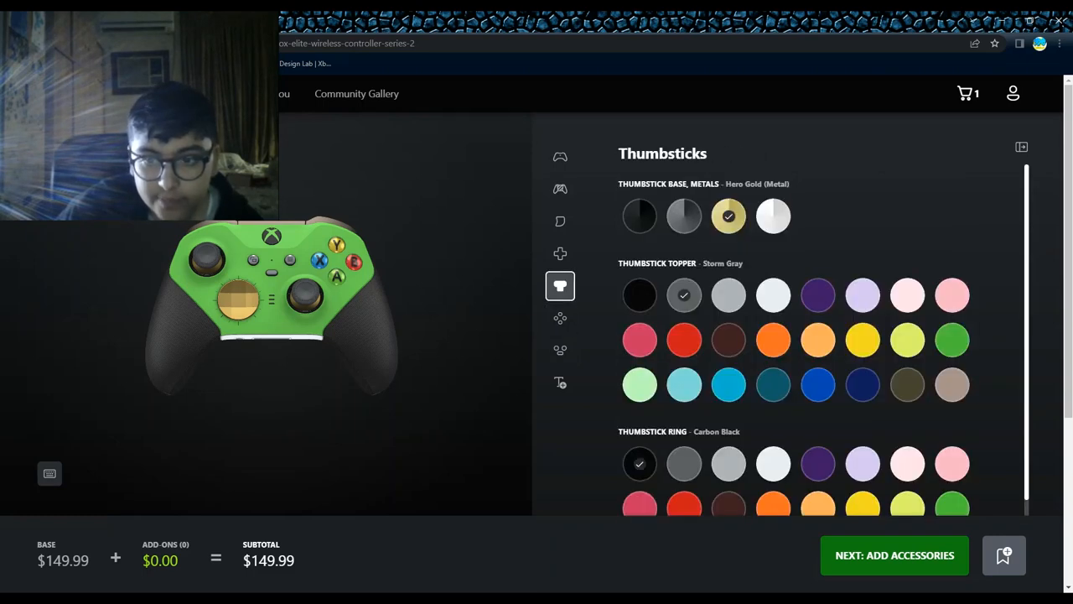
click(560, 253)
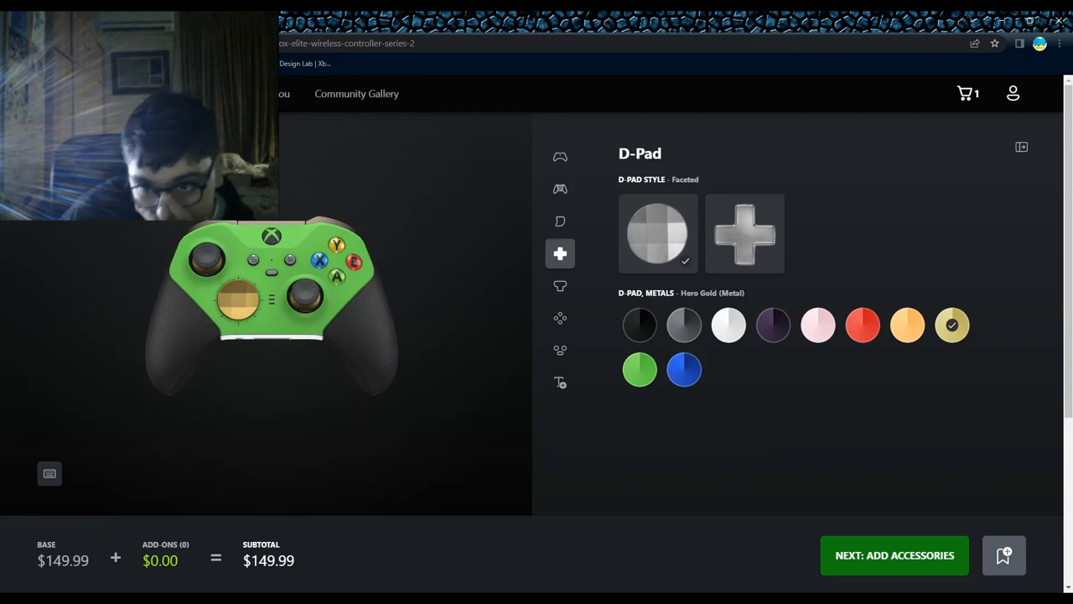
click(744, 233)
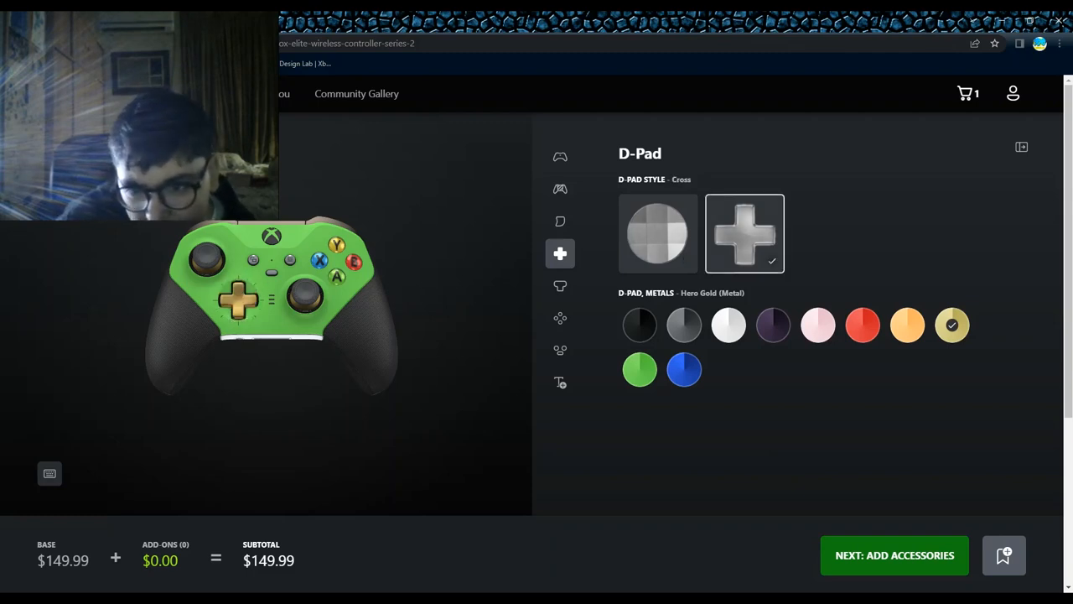
click(659, 233)
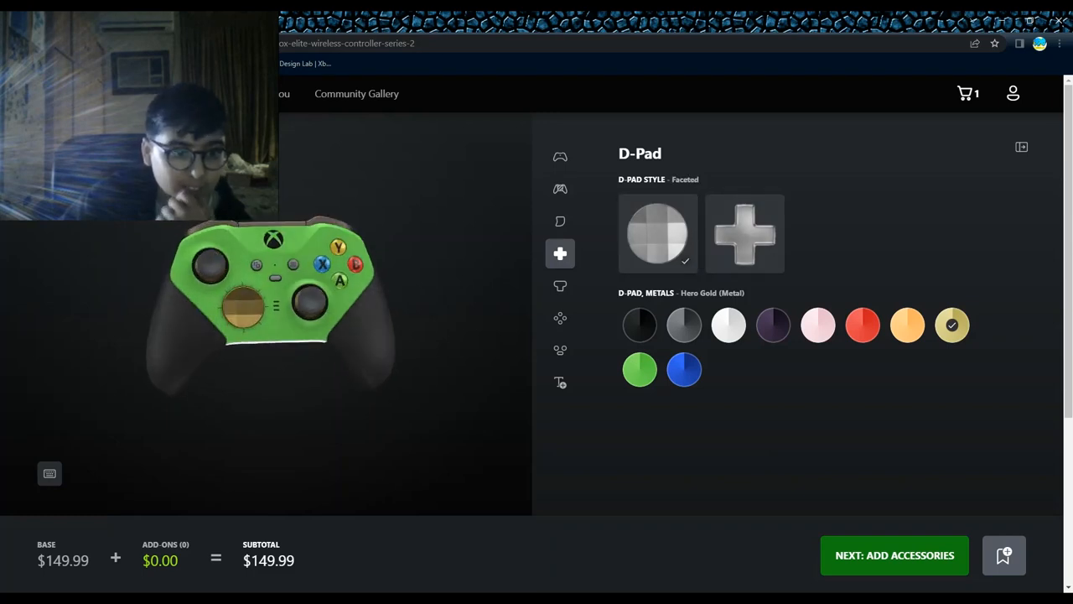
click(560, 157)
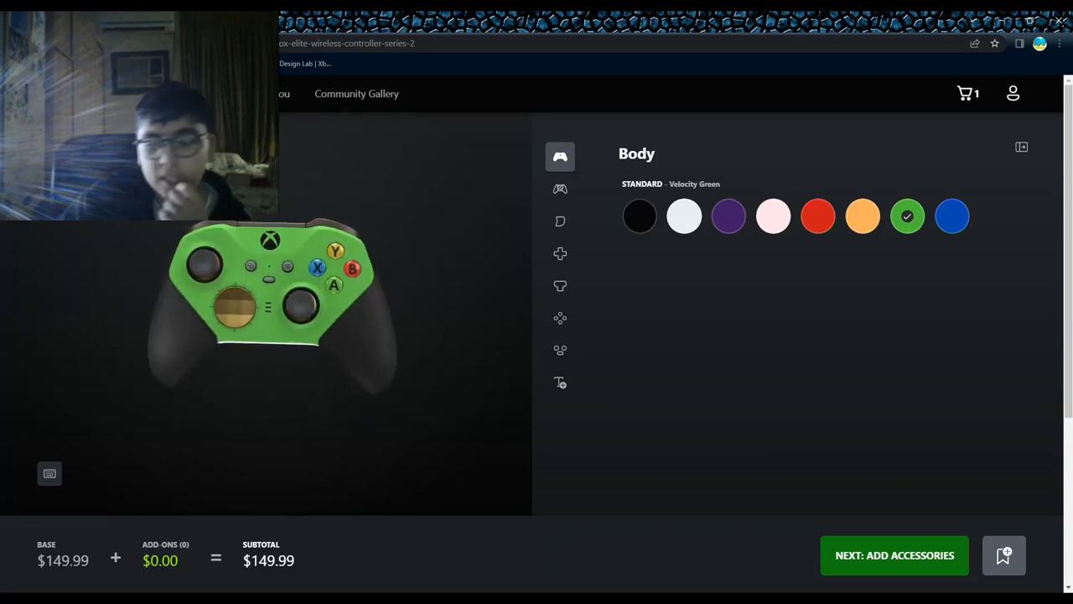
Step: Finish the controller and move to the accessories stage
click(895, 554)
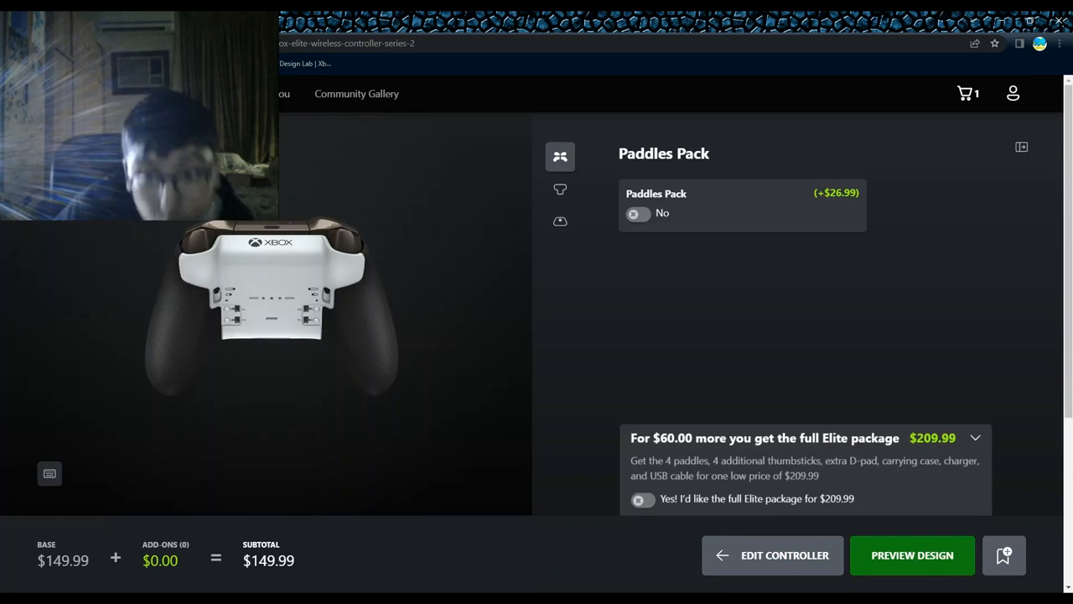
Step: Try the Paddles Pack in Bright Silver, then remove it, leaving add-ons at $0.00
click(640, 213)
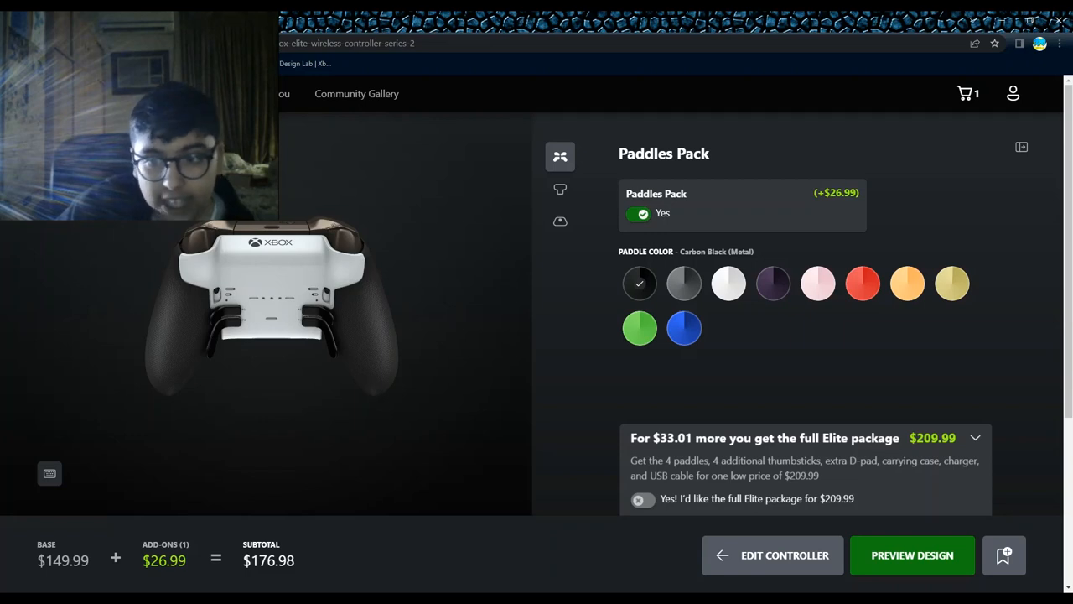
click(728, 283)
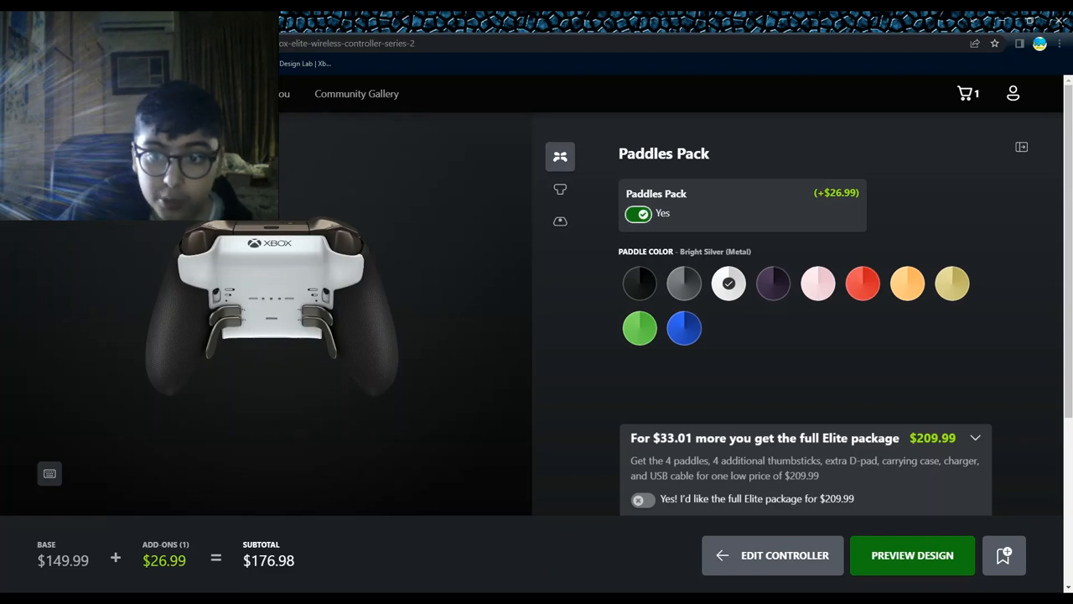
click(559, 189)
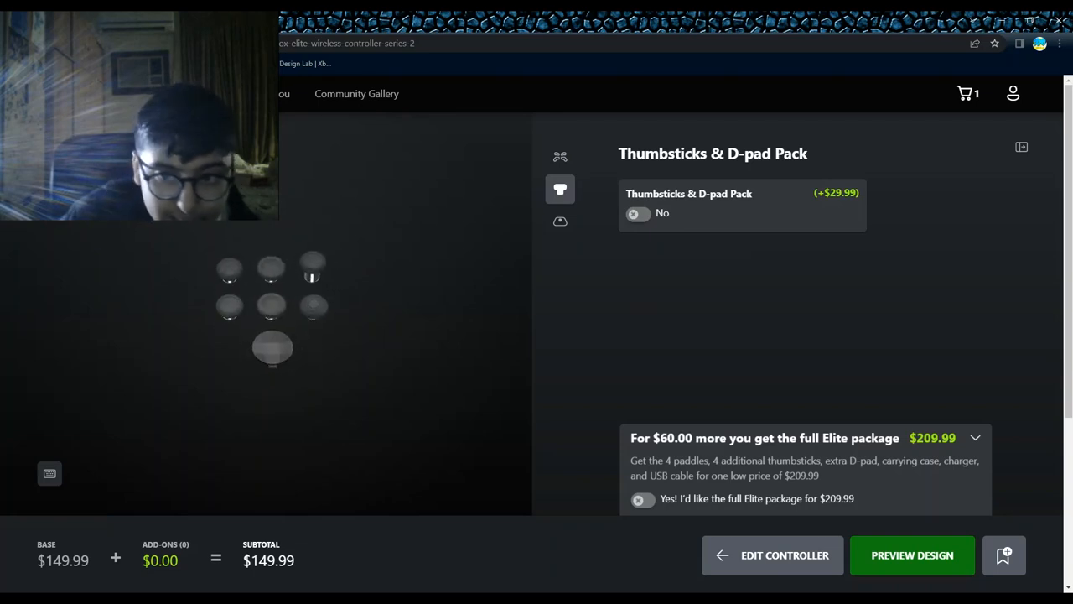
Step: Show the Carrying Case & Charging Pack accessory option
click(560, 221)
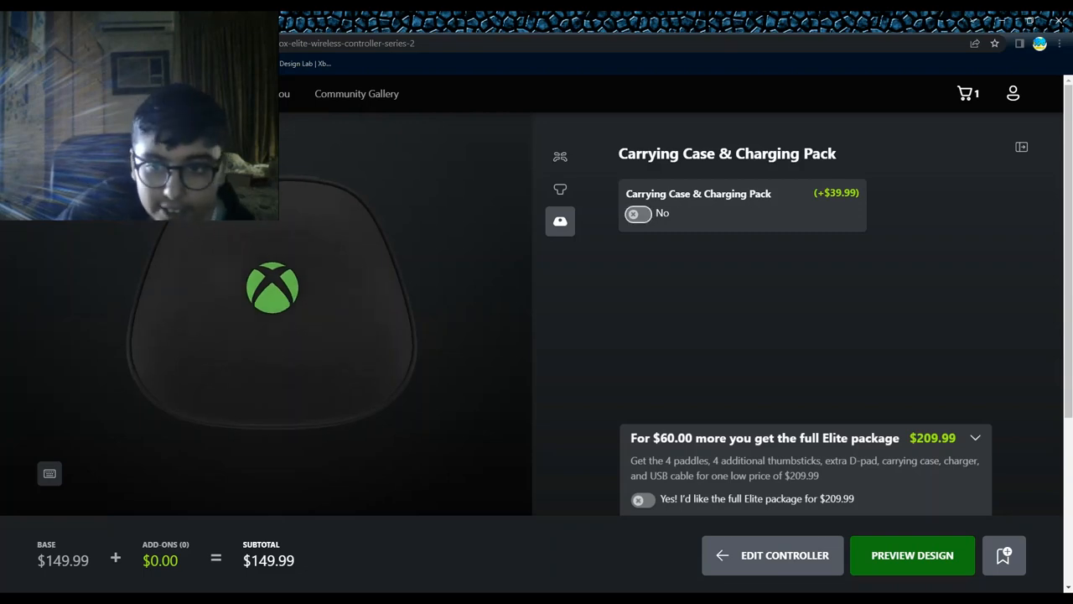
Step: Add a Velocity Green carrying case (subtotal $189.98) and open the design preview
click(638, 213)
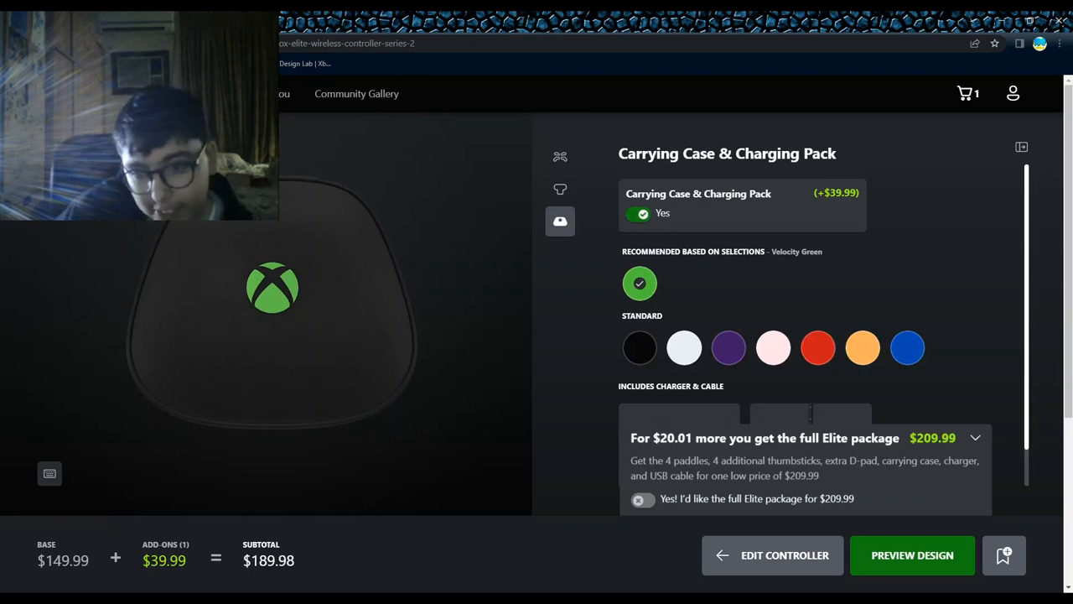
click(683, 348)
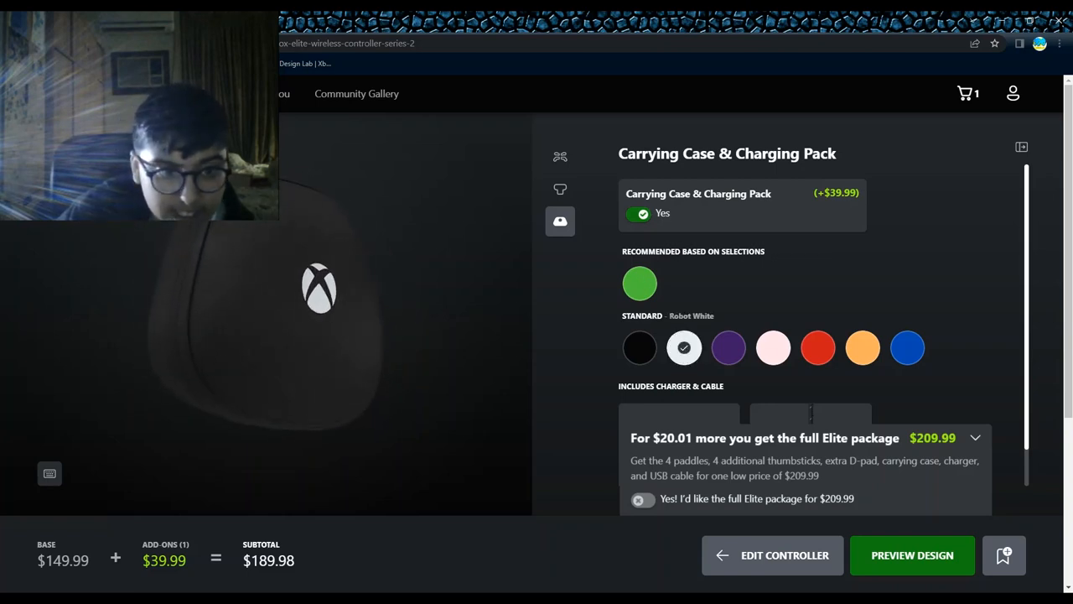
click(638, 283)
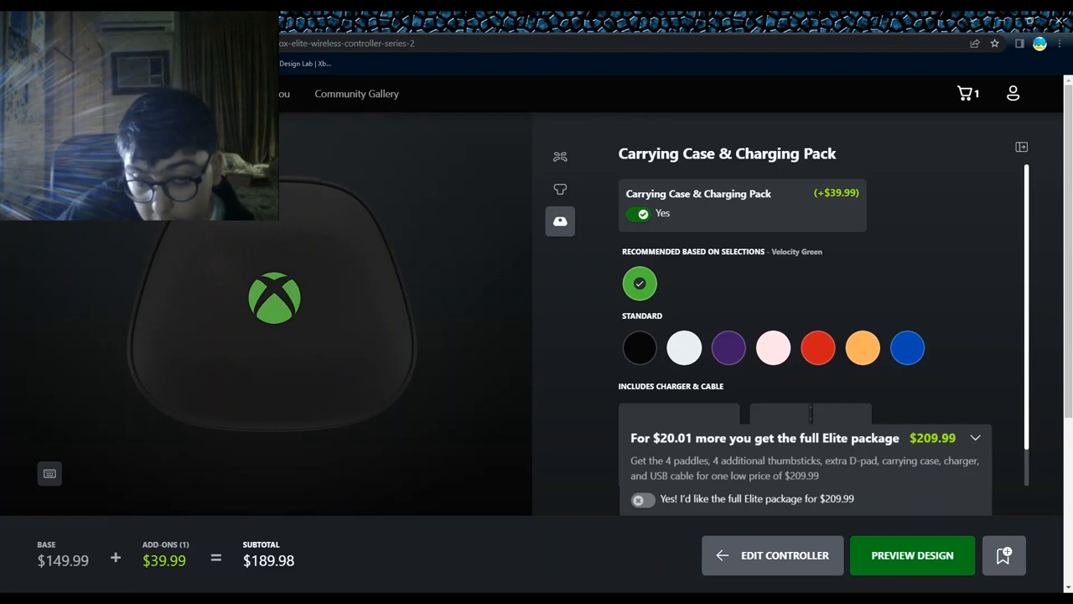
click(912, 555)
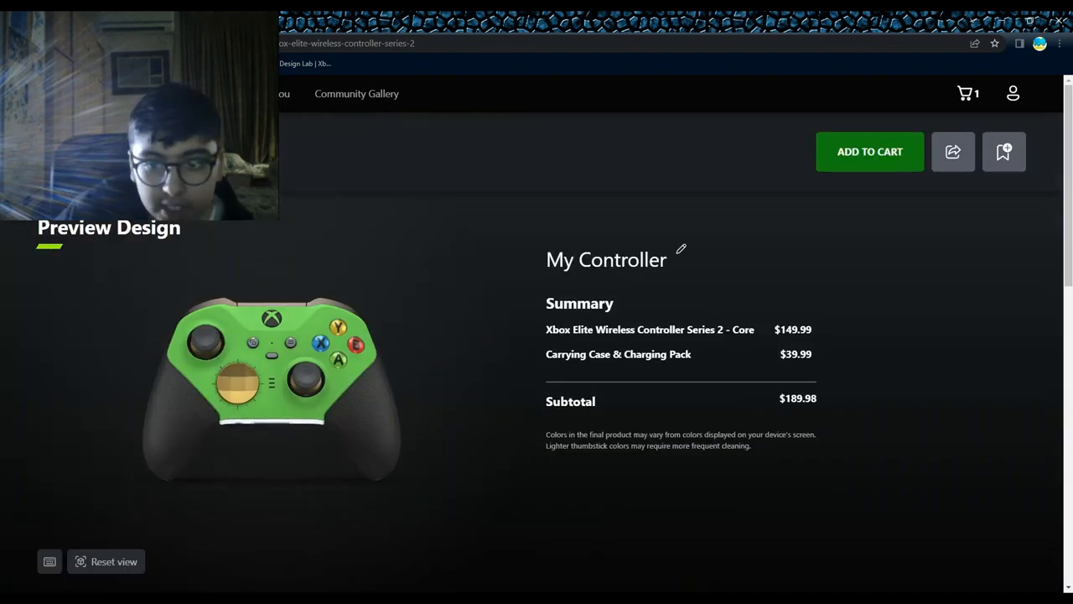
Step: Rename the design from 'My Controller' to 'The Ultimate Xbox'
click(680, 253)
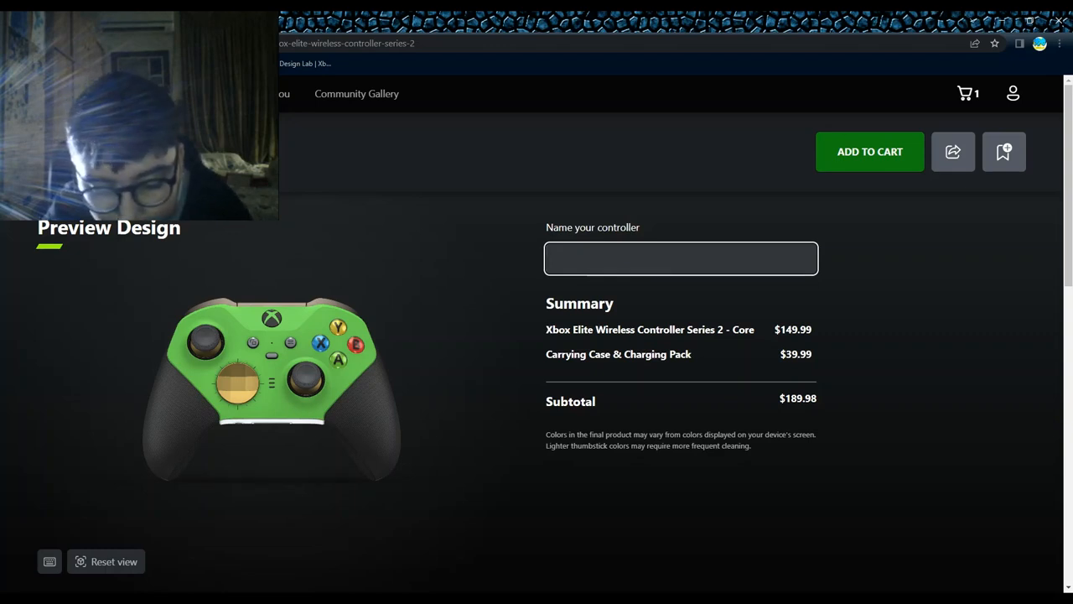
text(The)
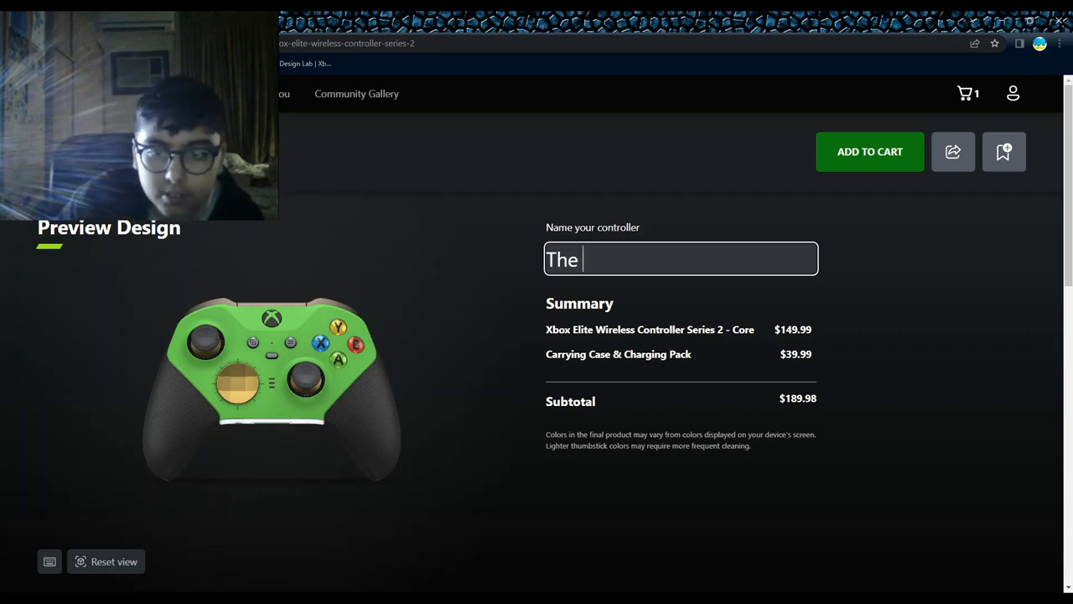
text(Ultimate)
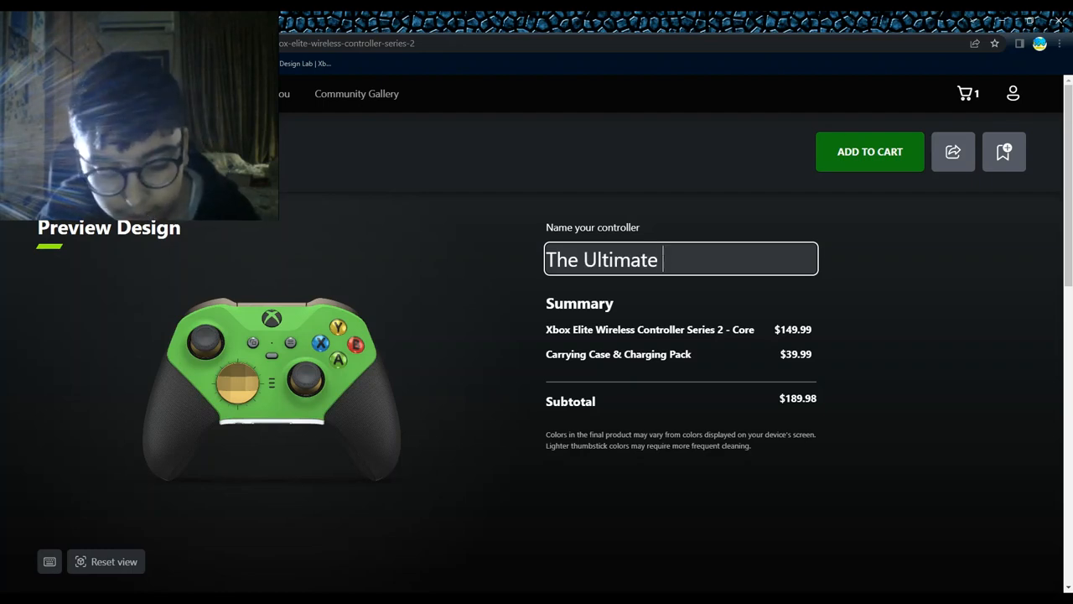
text(X)
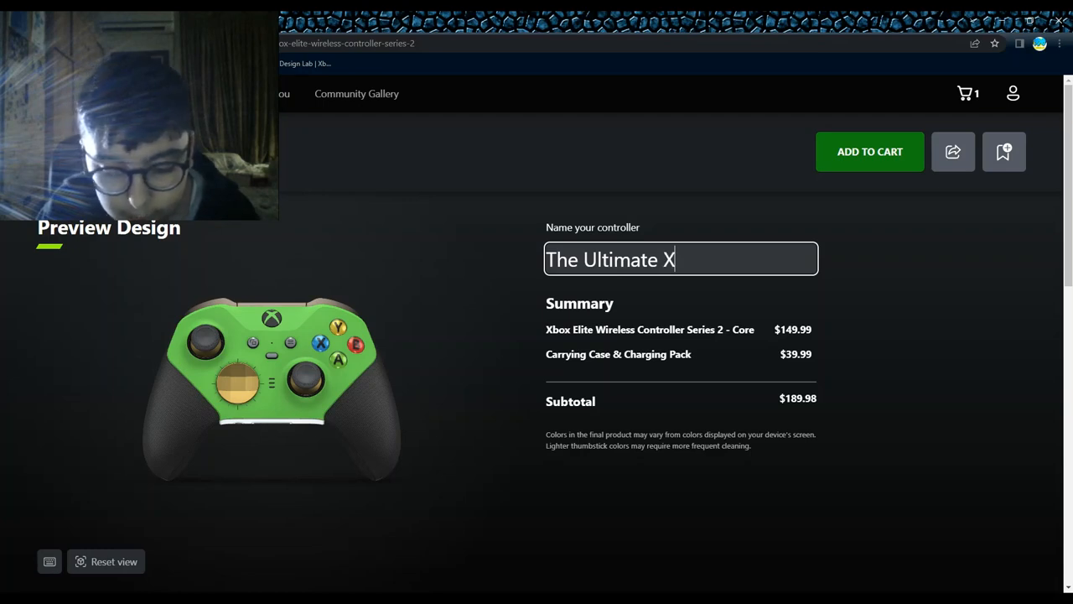
text(bo)
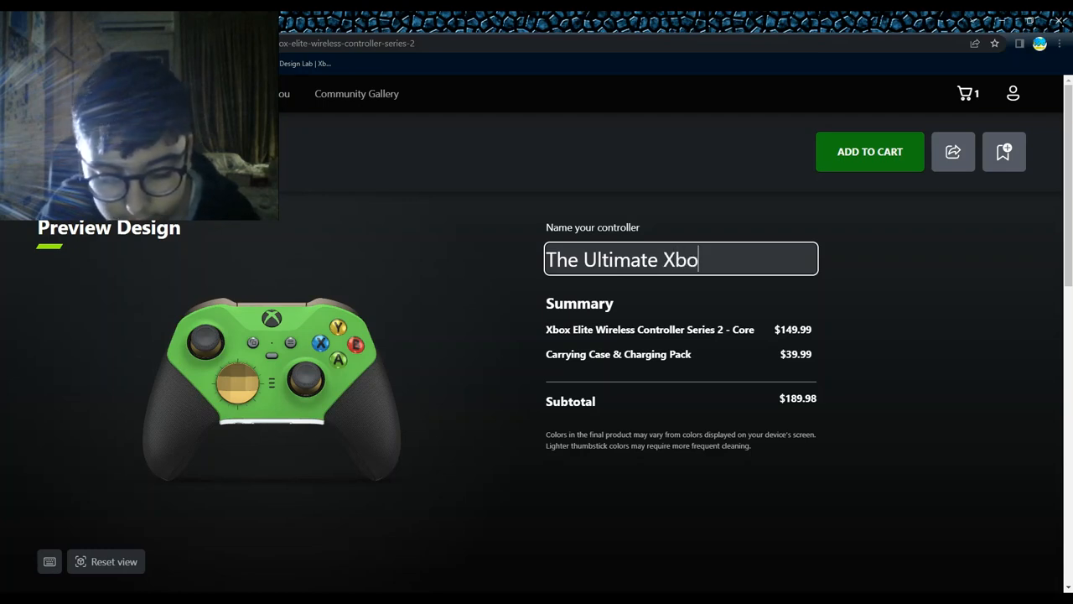
text(x)
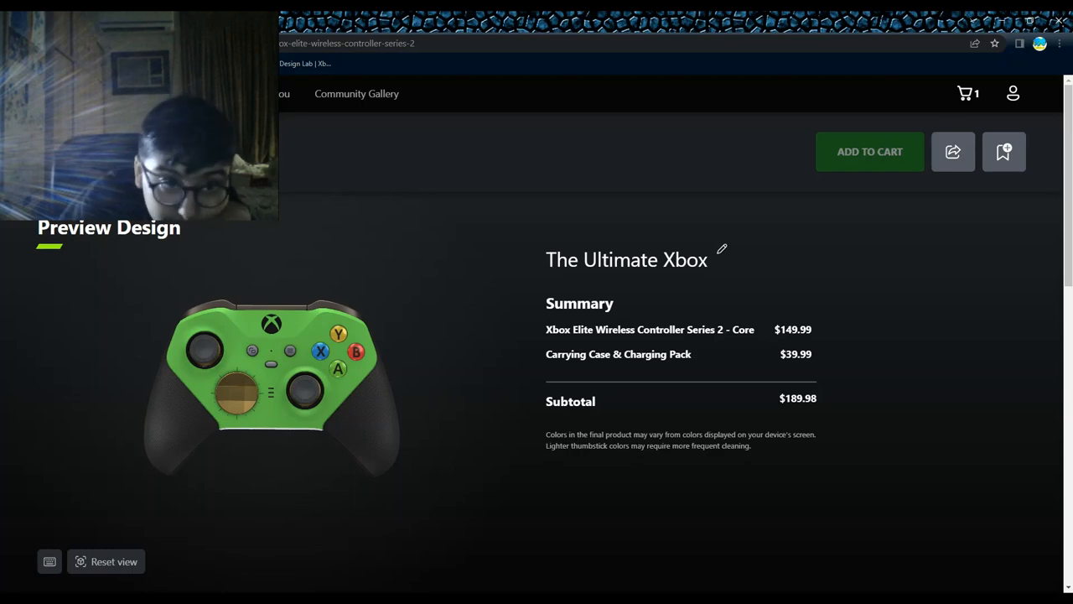
Step: Add 'The Ultimate Xbox' to the cart, bringing it to 2 items totalling $379.96
click(871, 152)
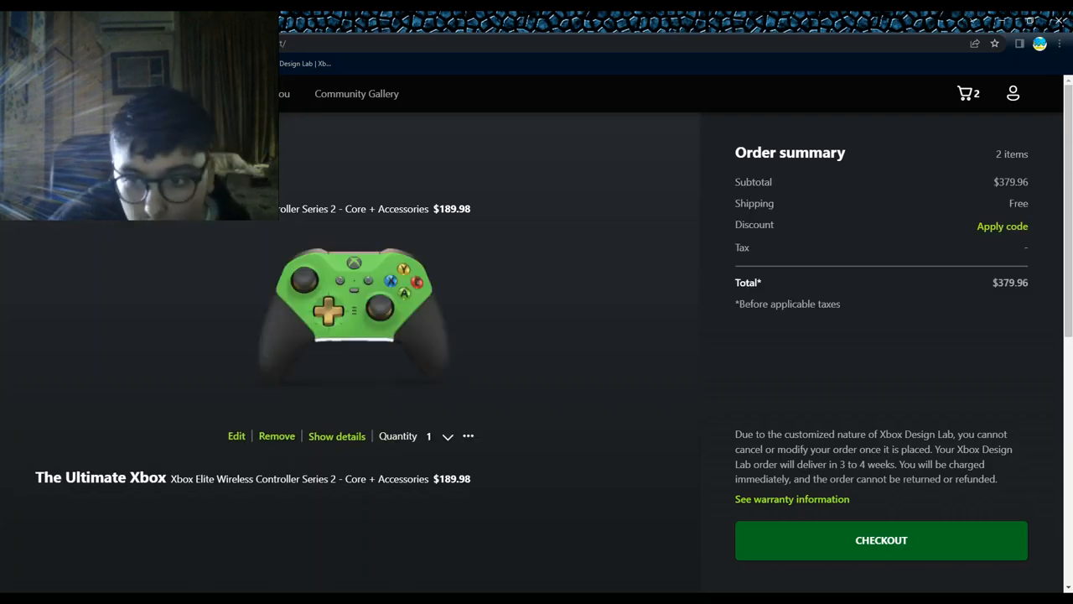
Step: Remove the older duplicate controller, leaving one $189.98 item in the cart
scroll(down, 3)
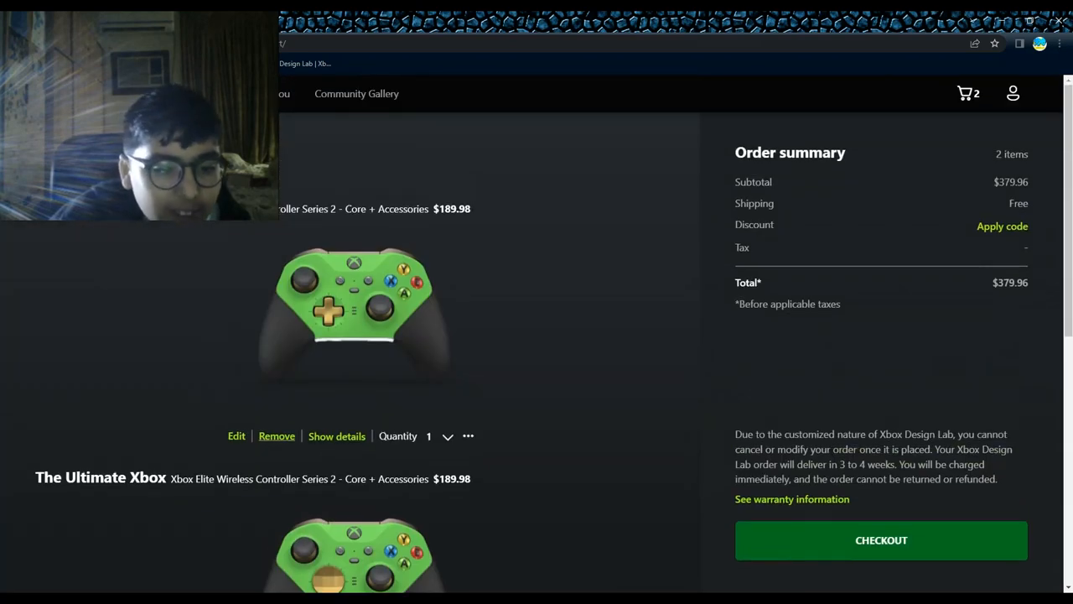
click(881, 540)
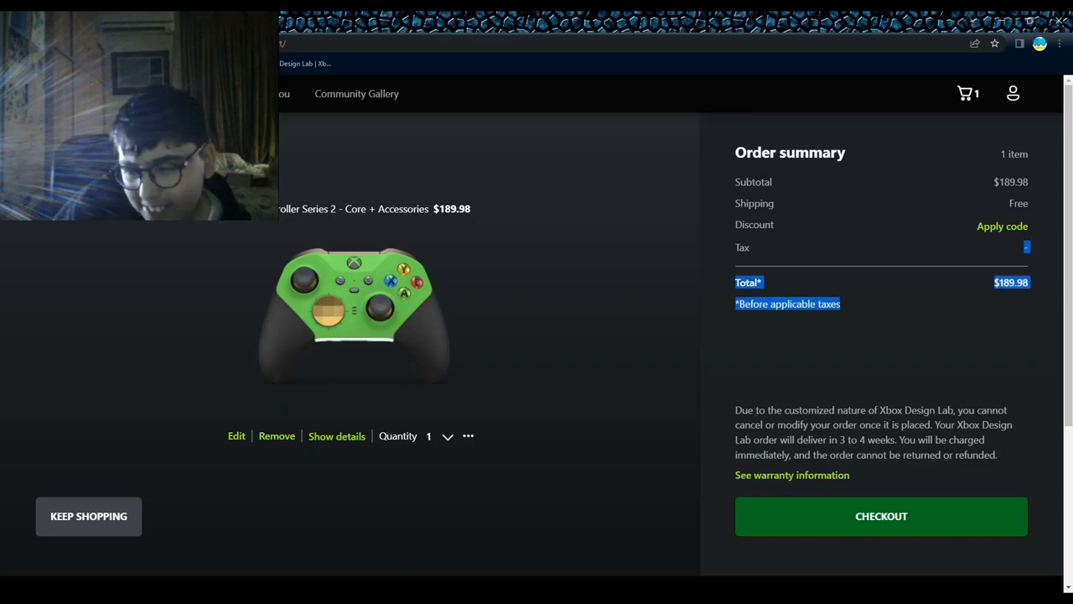
Step: Scroll through the cart page to confirm the single remaining item
scroll(down, 3)
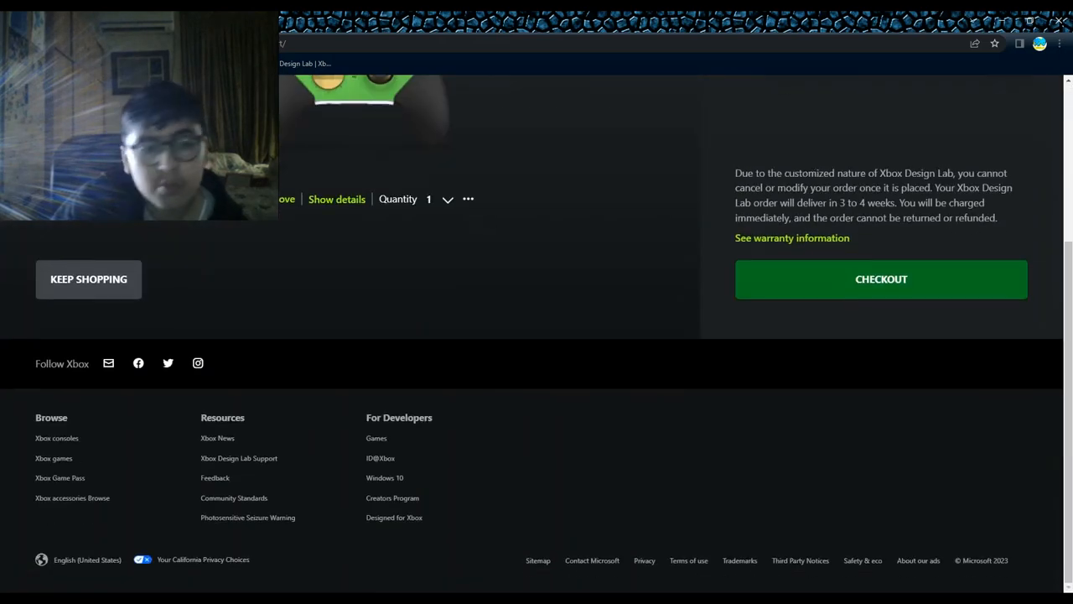
scroll(up, 3)
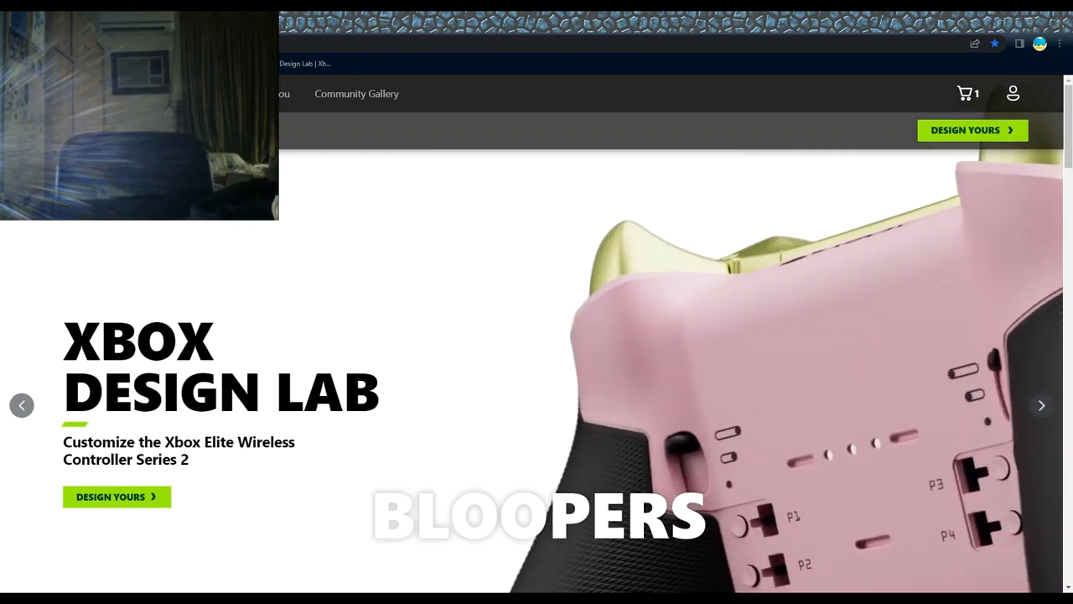
click(1041, 405)
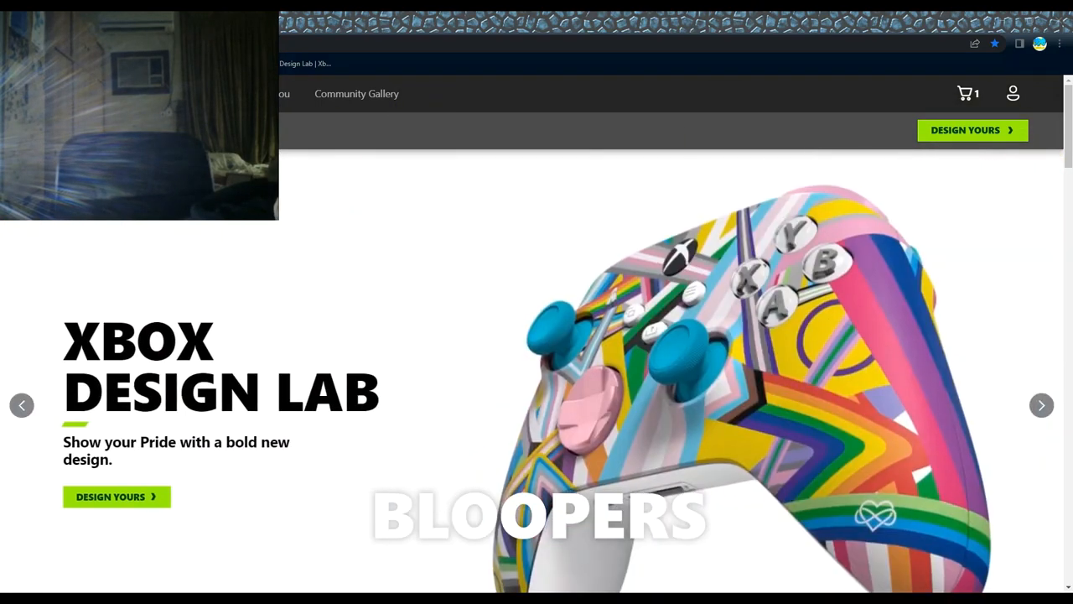
click(1042, 405)
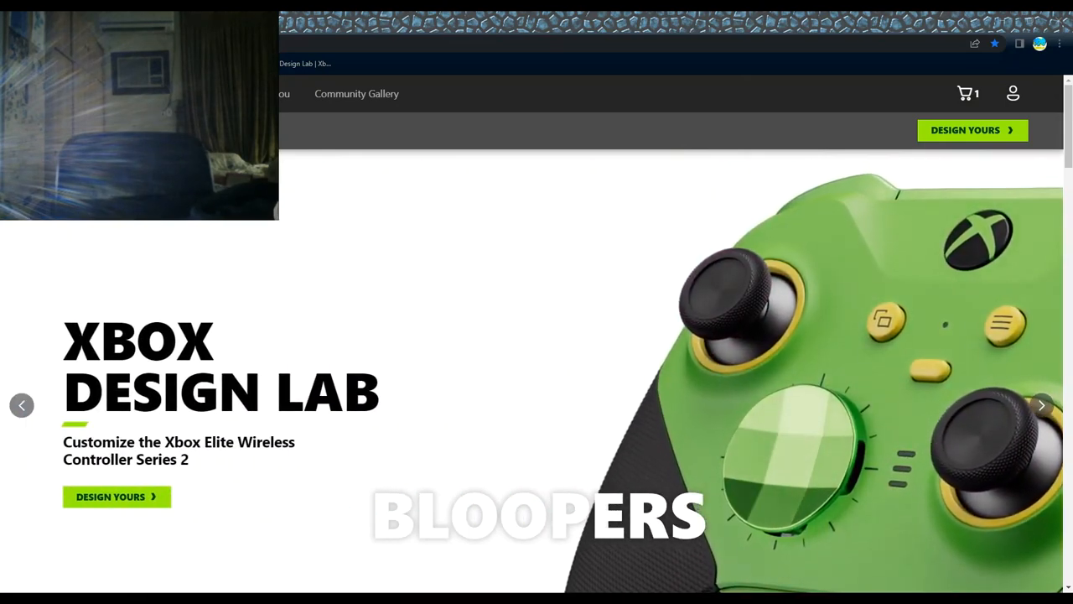
click(1041, 404)
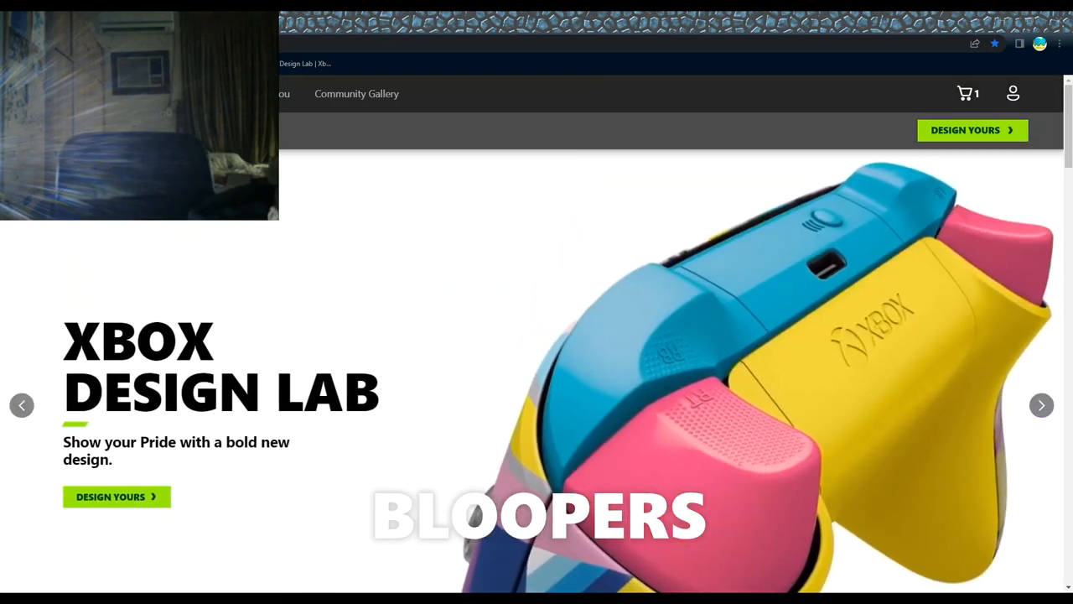
click(1041, 405)
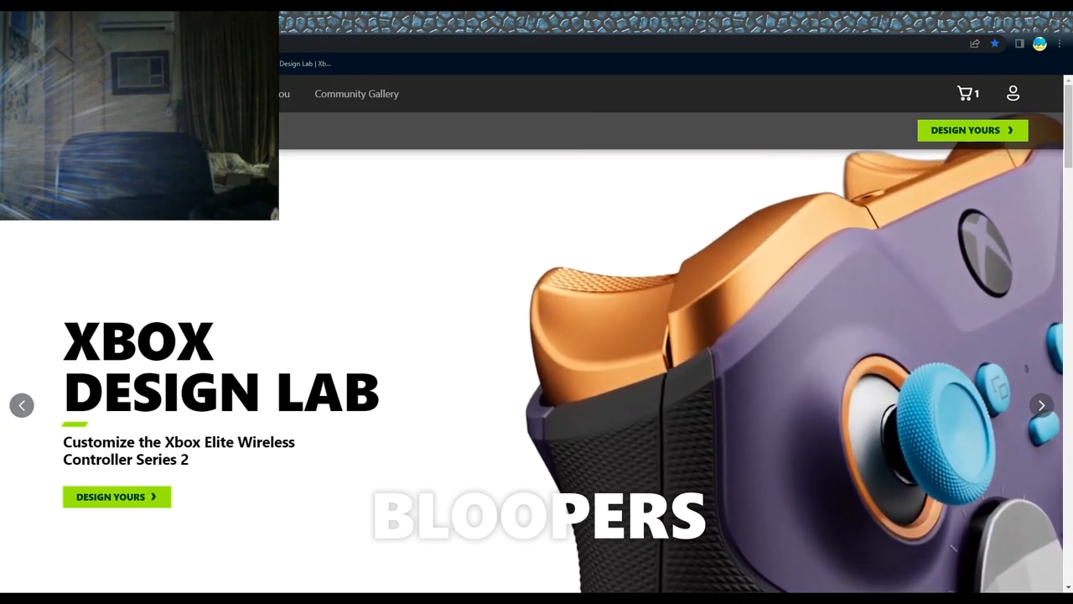